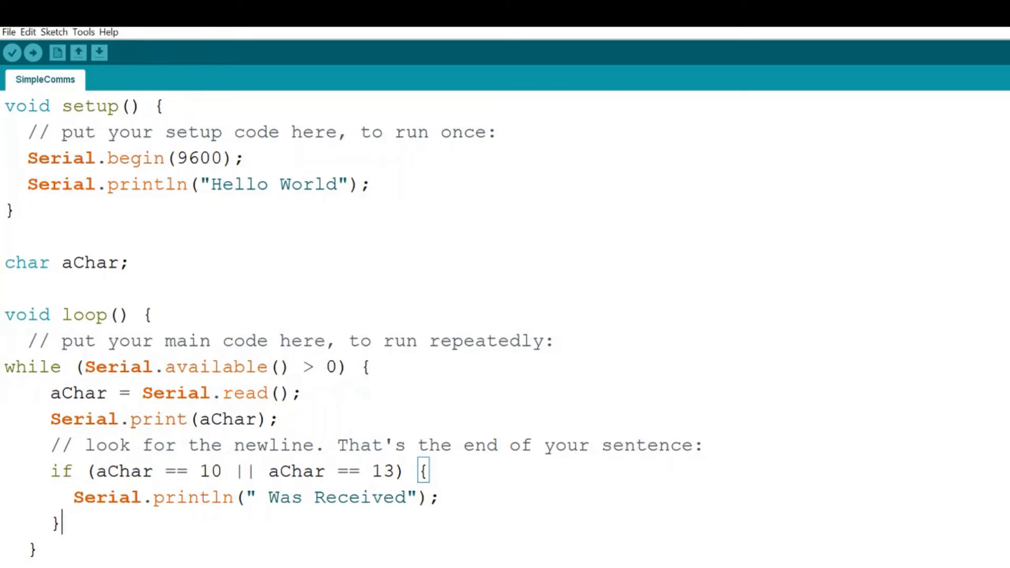
Open the serial monitor and send test words to see them echoed with Was Received.
{"action": "left_click", "coordinate": [83, 31]}
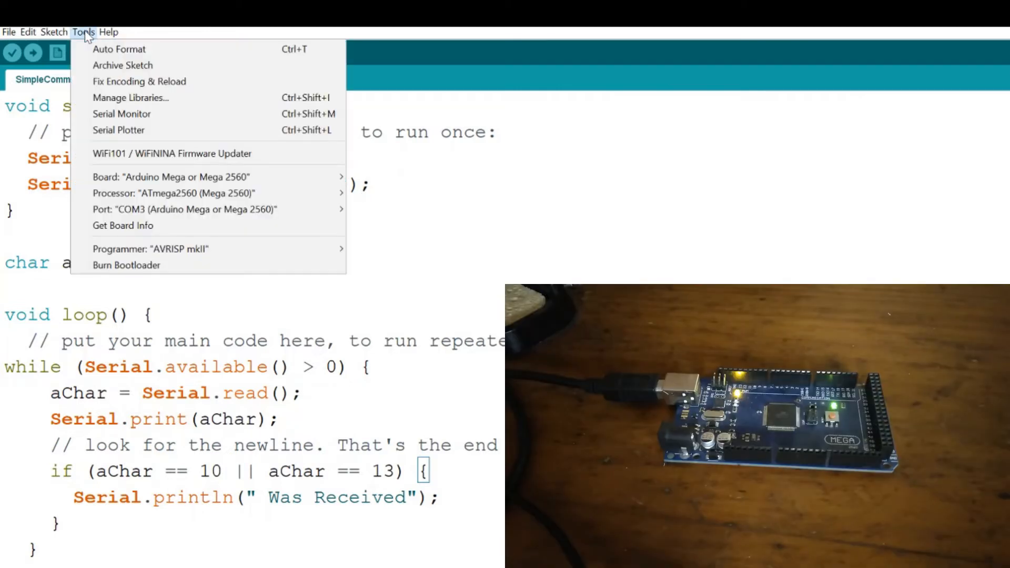
{"action": "left_click", "coordinate": [121, 113]}
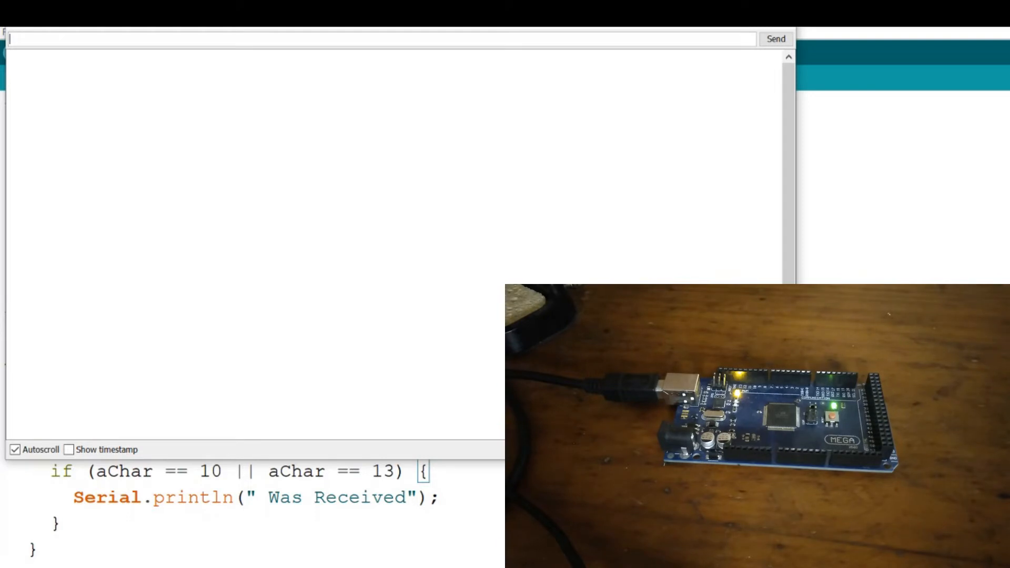
{"action": "left_click", "coordinate": [776, 39]}
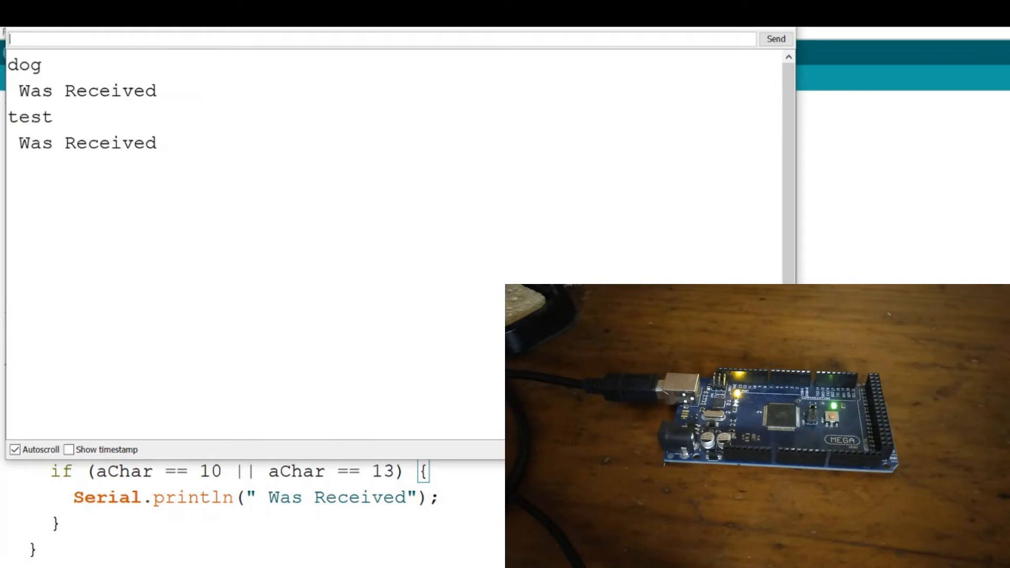
{"action": "mouse_move", "coordinate": [374, 117]}
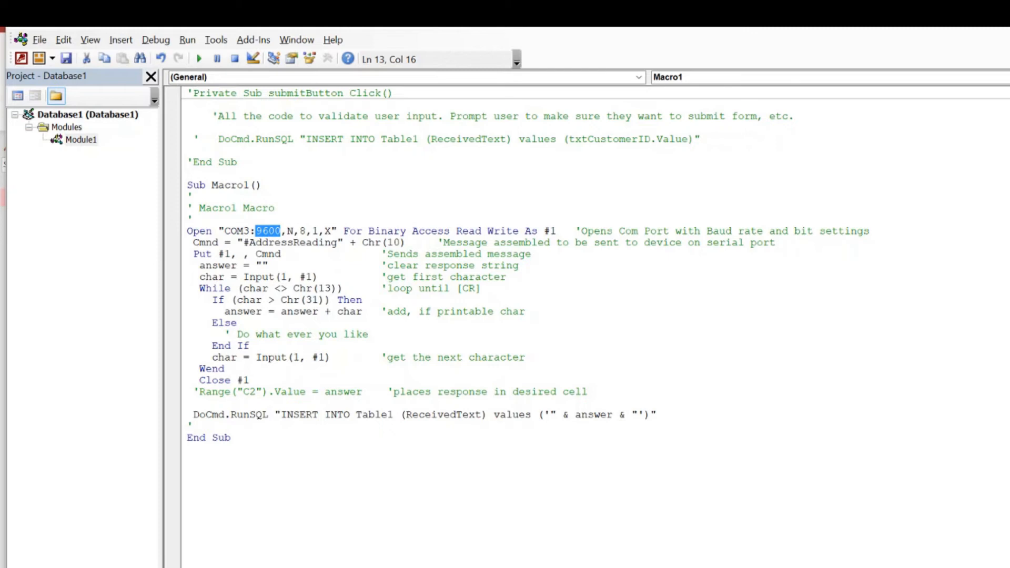
Review Macro1's 9600 baud setting and its INSERT into Table1's ReceivedText field.
{"action": "double_click", "coordinate": [283, 243]}
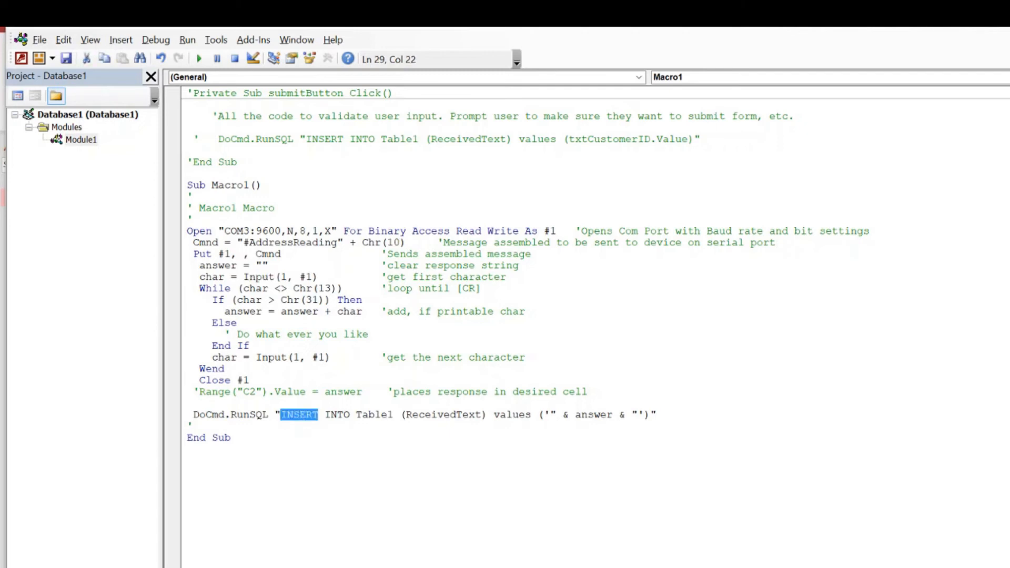
{"action": "double_click", "coordinate": [443, 414]}
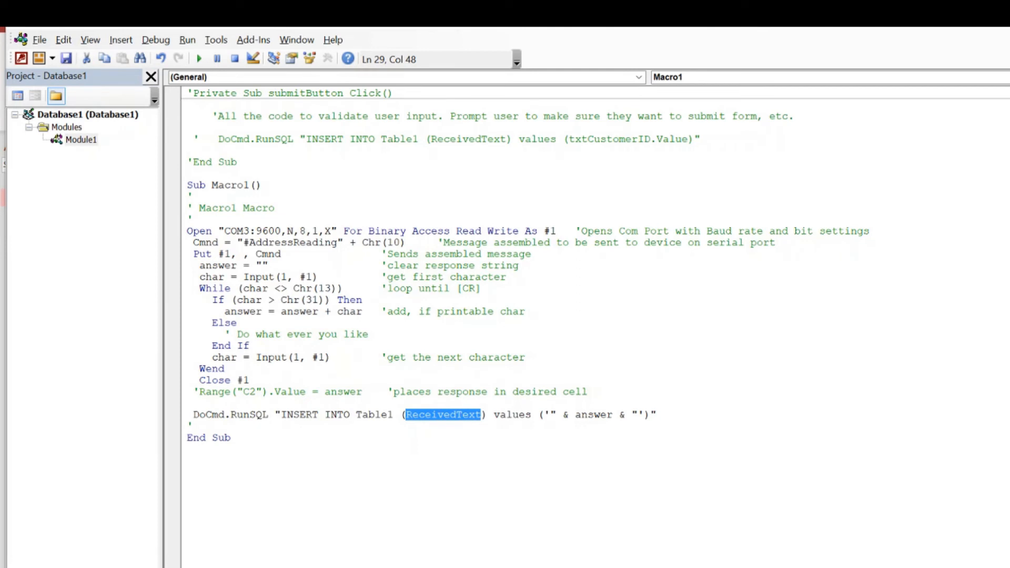
{"action": "double_click", "coordinate": [592, 414]}
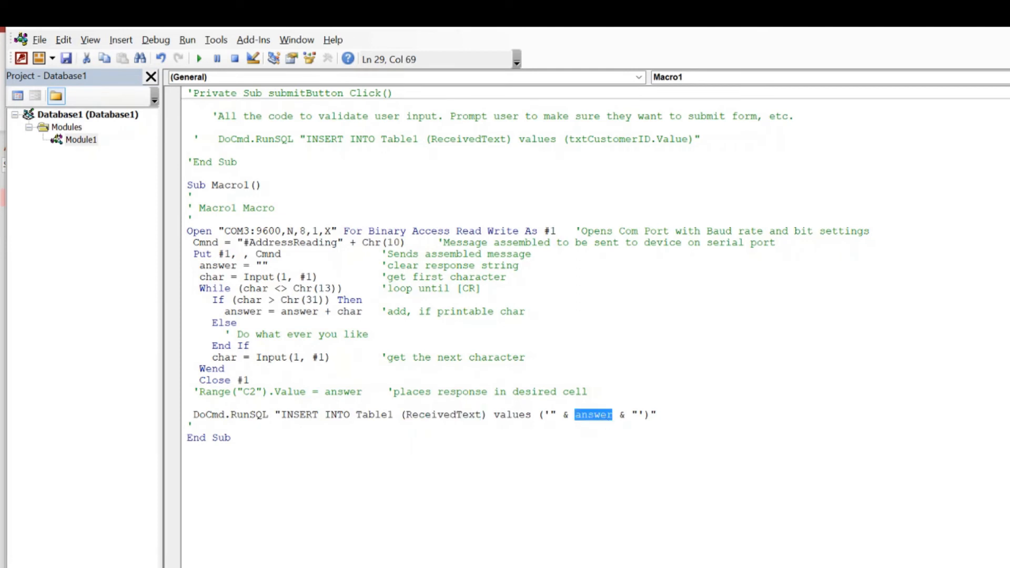
{"action": "left_click", "coordinate": [198, 59]}
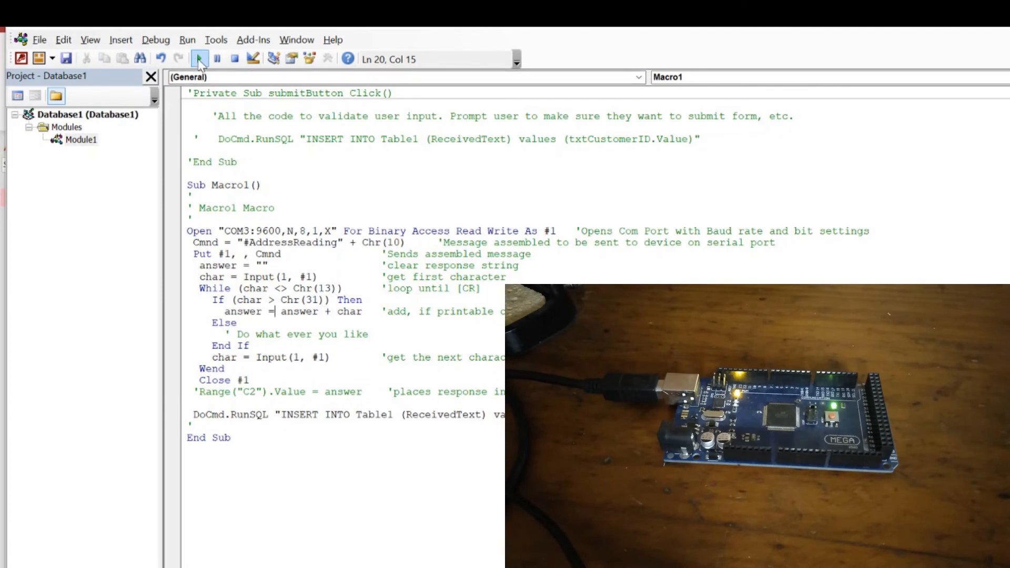
Run Macro1 and confirm appending the one received row to Table1.
{"action": "left_click", "coordinate": [200, 59]}
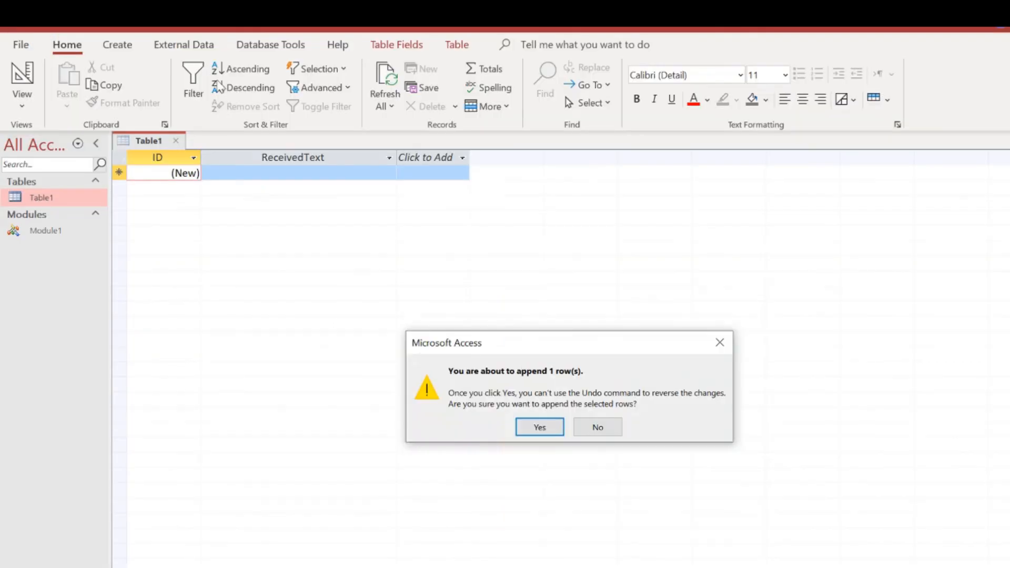
{"action": "mouse_move", "coordinate": [575, 393]}
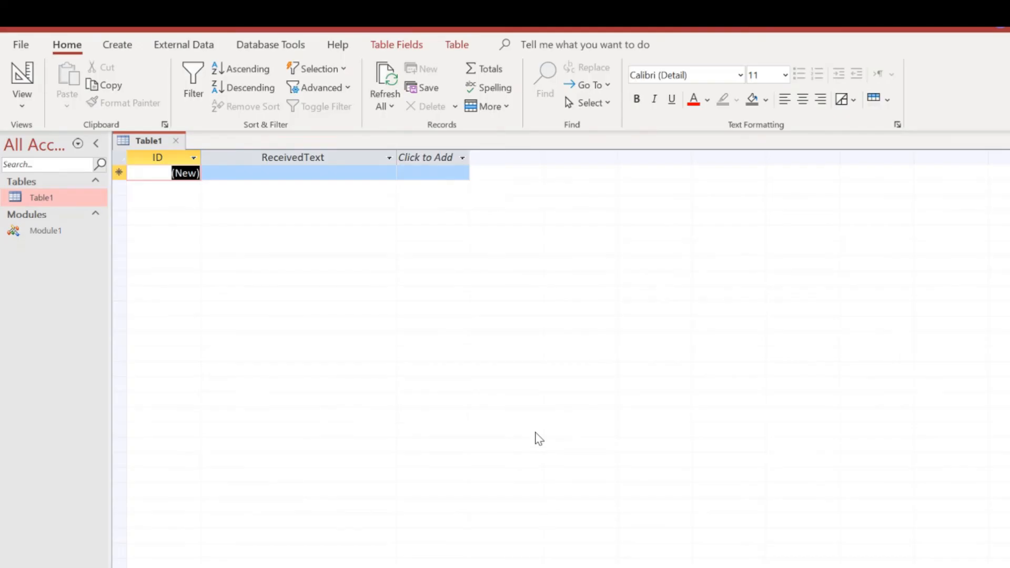
{"action": "left_click", "coordinate": [384, 77]}
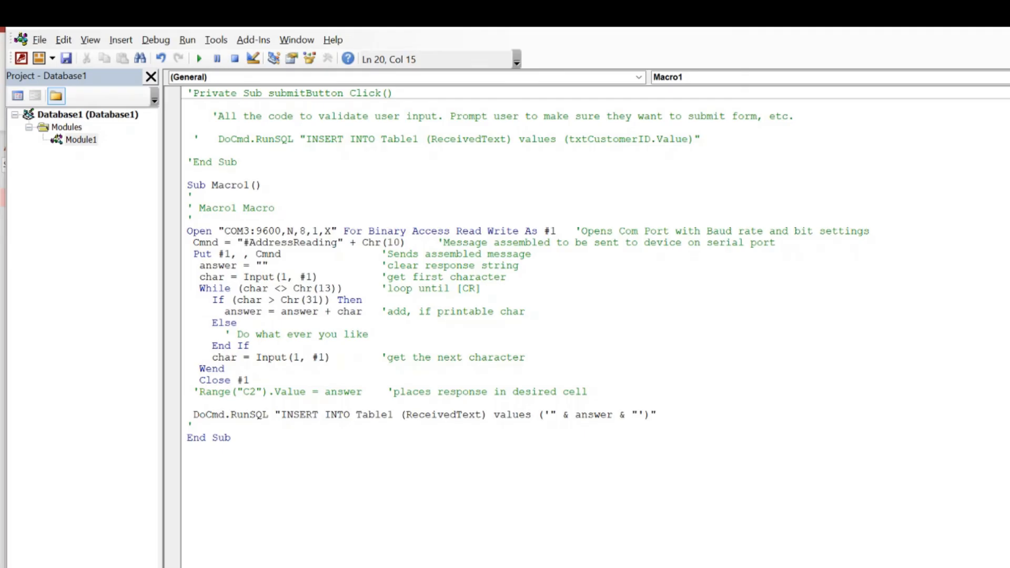
Change the sent message to 'This is my text', rerun and refresh Table1 to show the new row.
{"action": "double_click", "coordinate": [290, 243]}
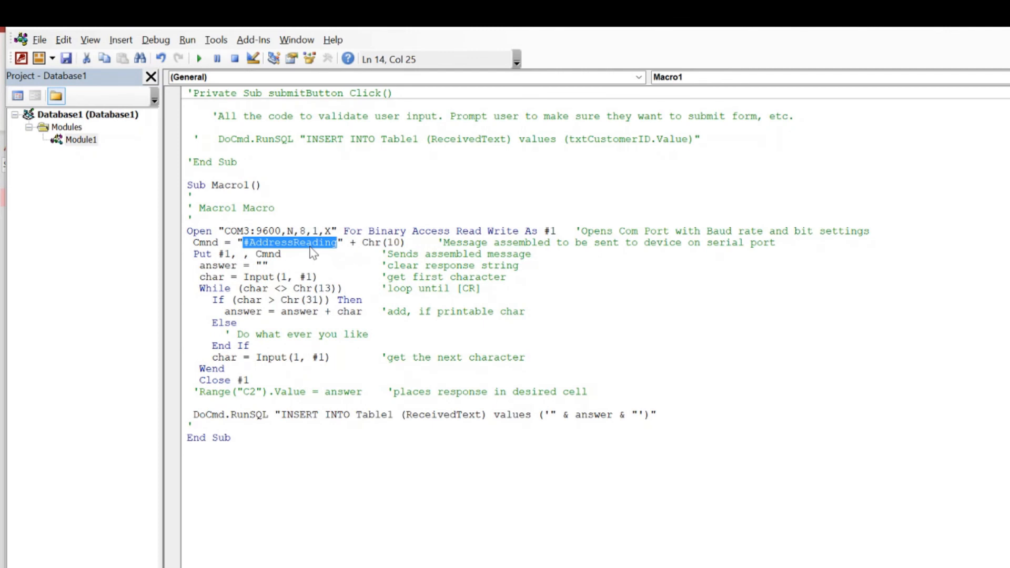
{"action": "type", "text": "This is my text"}
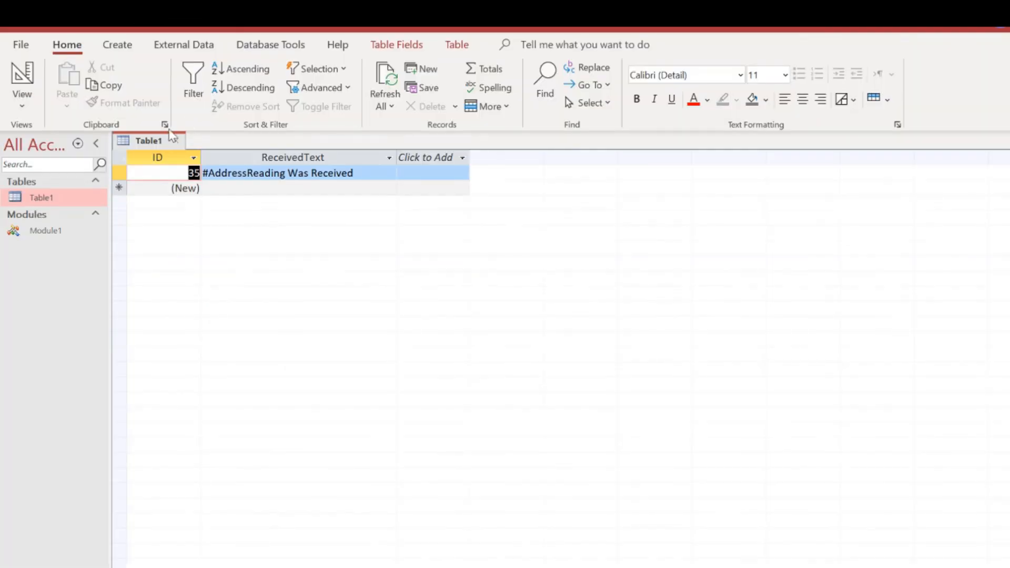
{"action": "left_click", "coordinate": [384, 77]}
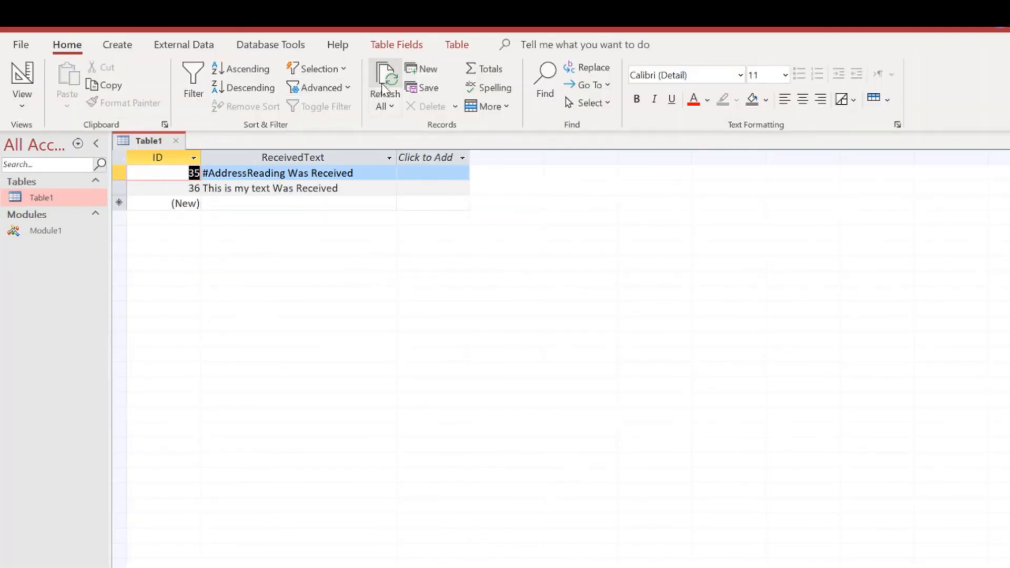
{"action": "left_click", "coordinate": [384, 77]}
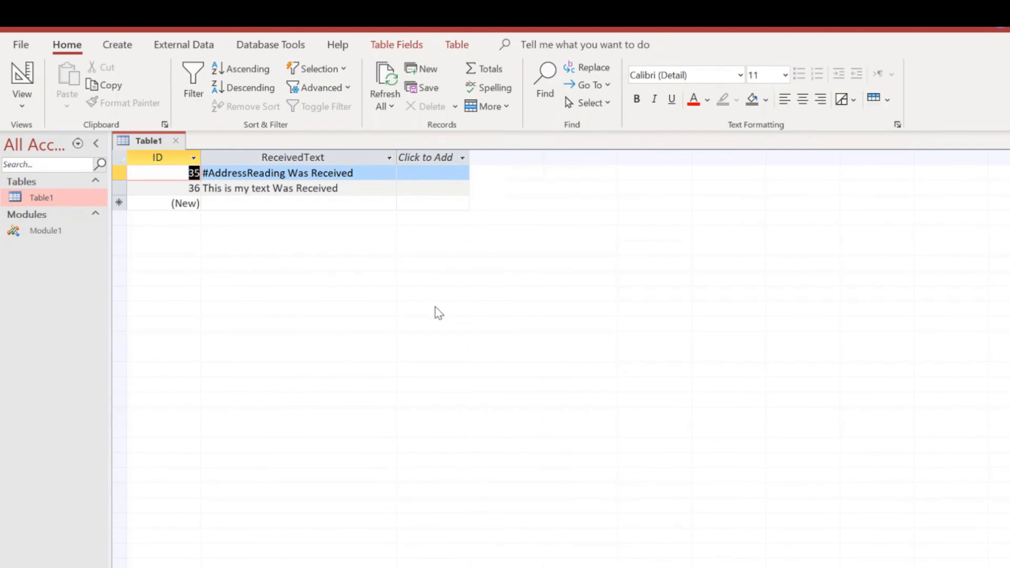